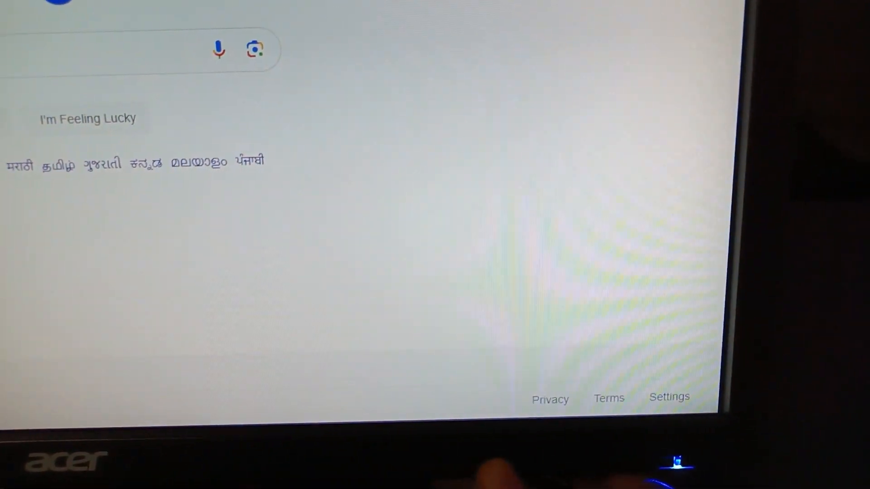
# Step: Call up the monitor's quick menu and show the widget's Visual Modes presets
pyautogui.click(677, 461)
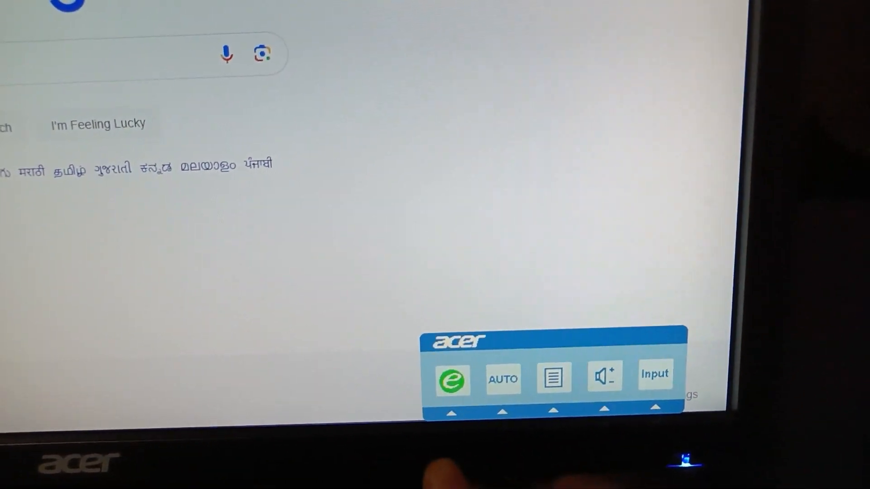
pyautogui.click(654, 375)
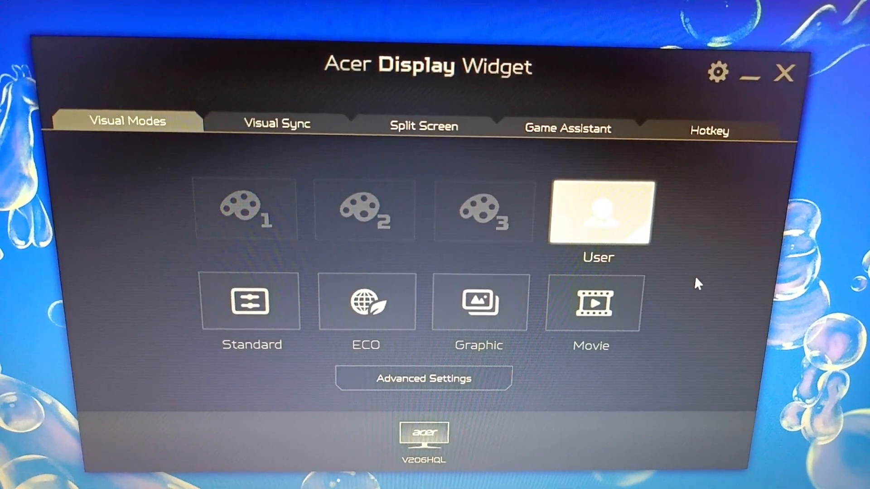
# Step: Set User mode to brightness 99, contrast 100, gamma 2.2, Cool temperature, Standard low blue light
pyautogui.click(423, 378)
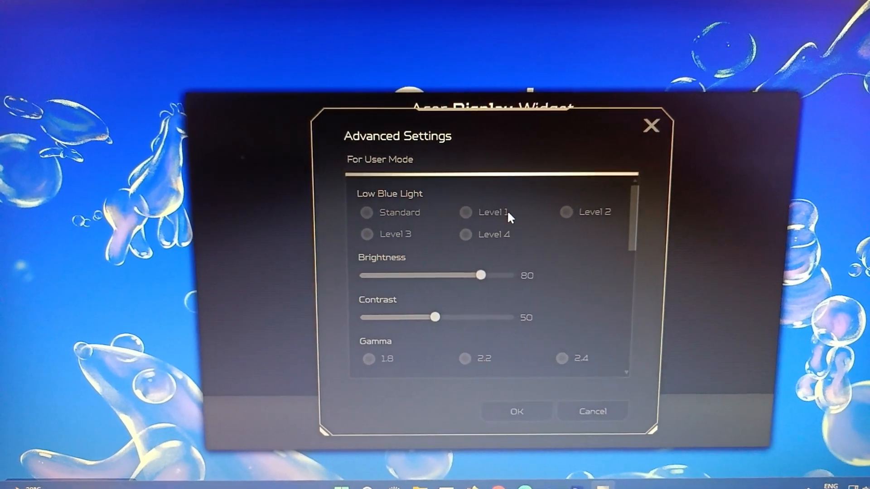
pyautogui.click(365, 213)
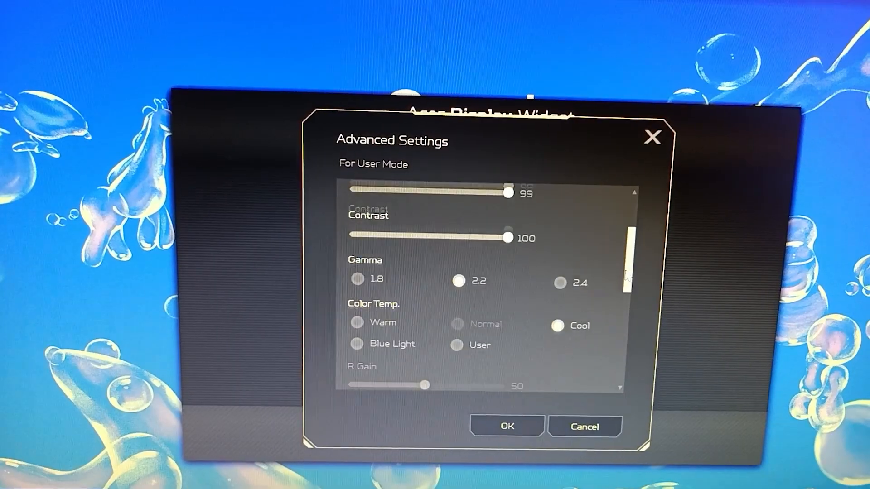
pyautogui.scroll(-3)
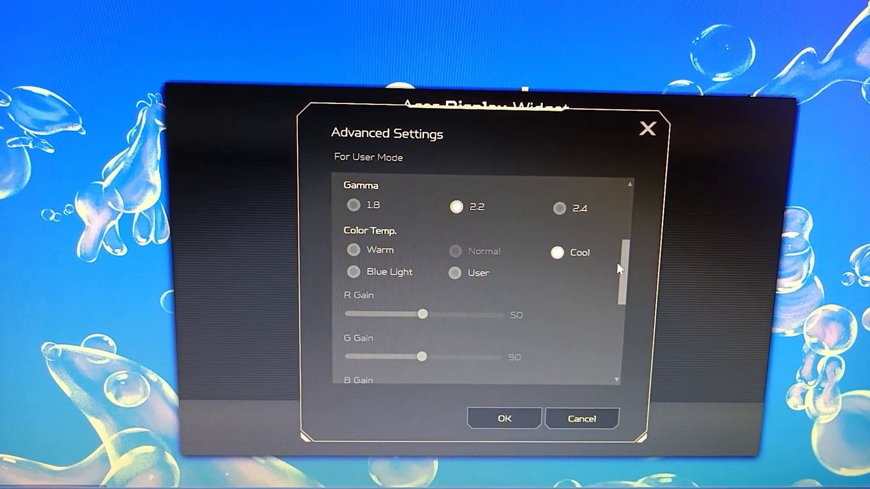
pyautogui.scroll(-3)
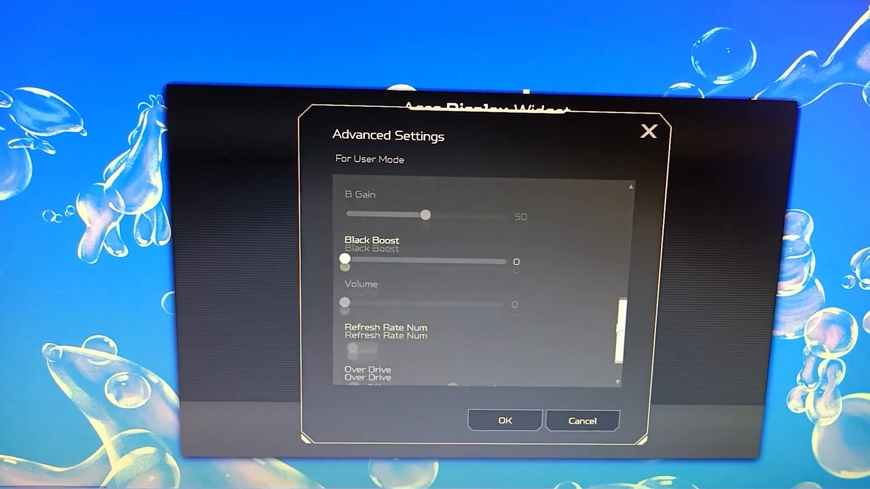
pyautogui.scroll(3)
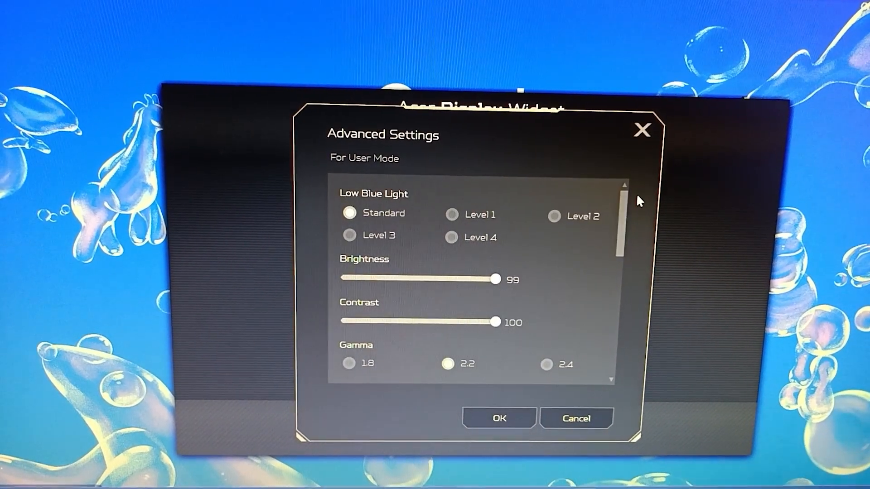
# Step: Apply the User settings, cycle through ECO, Graphic and Movie presets, and end on User
pyautogui.click(643, 130)
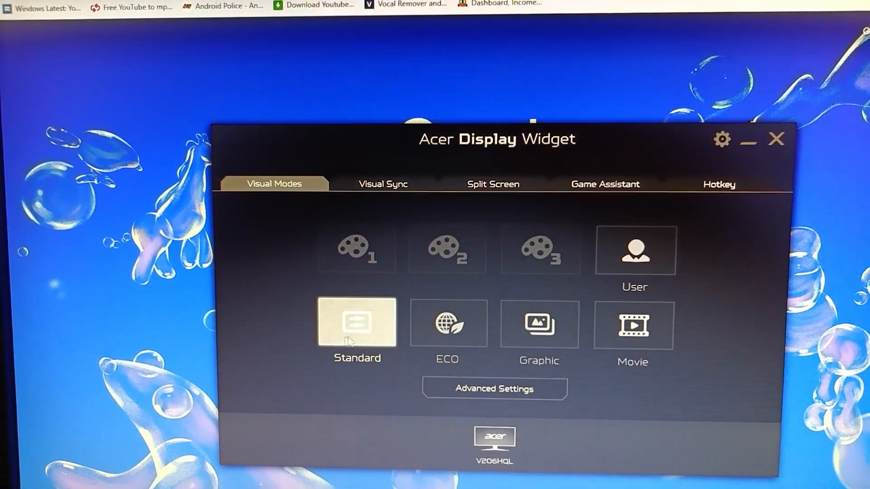
pyautogui.click(447, 326)
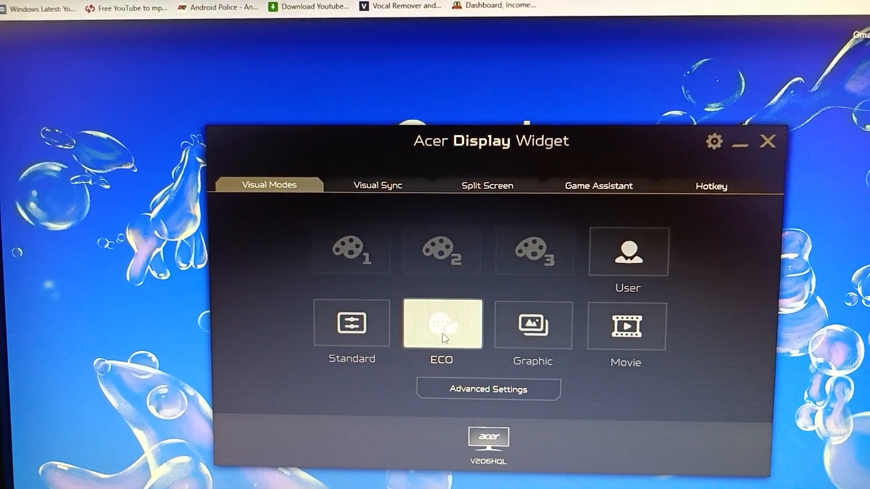
pyautogui.click(529, 325)
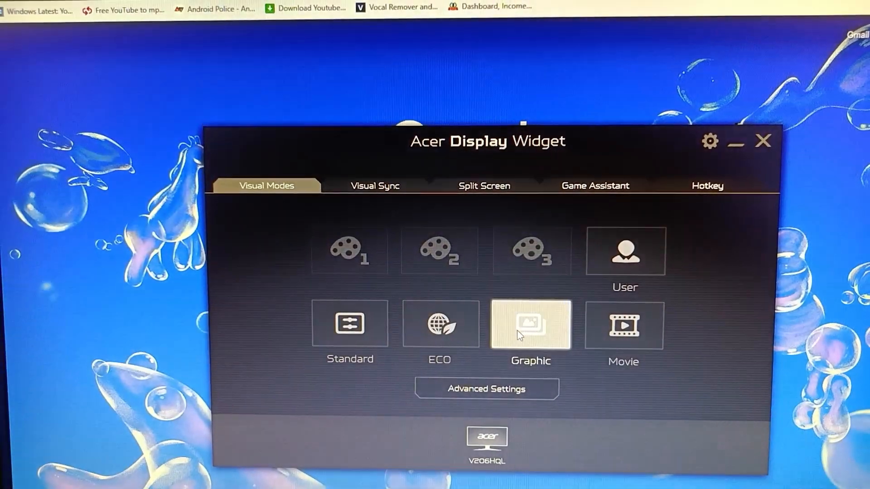
pyautogui.click(615, 325)
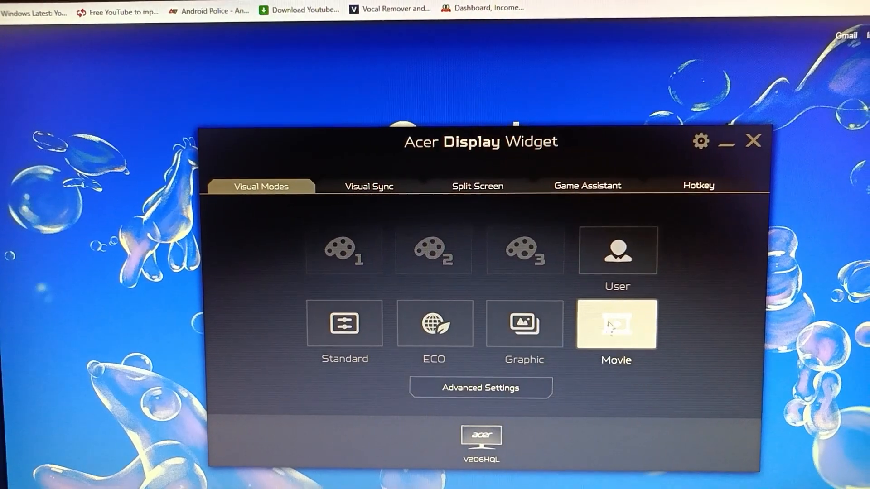
pyautogui.click(613, 250)
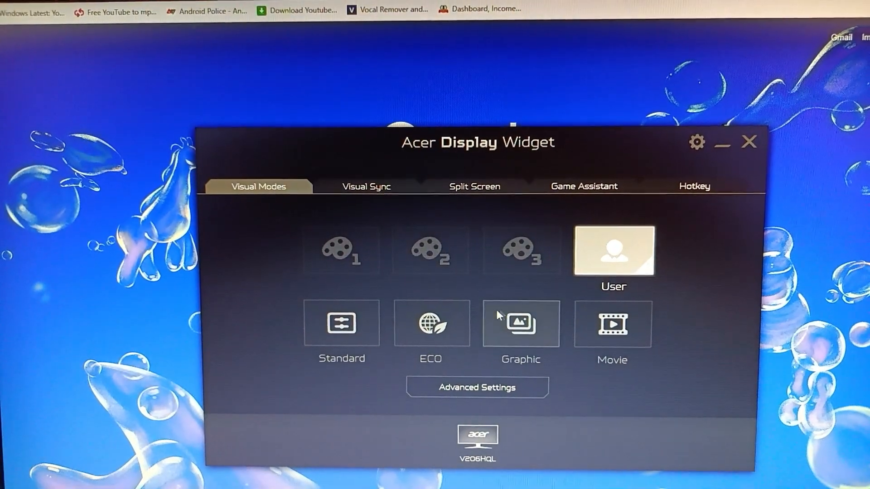
pyautogui.click(430, 327)
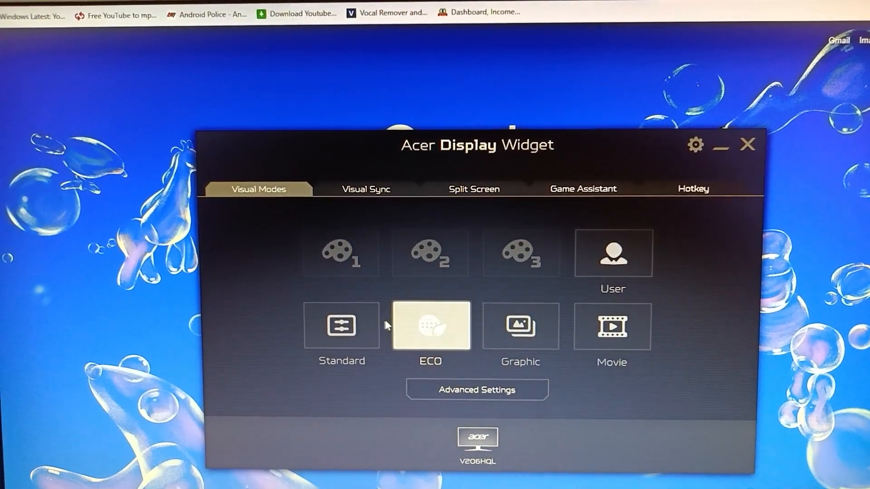
pyautogui.click(520, 326)
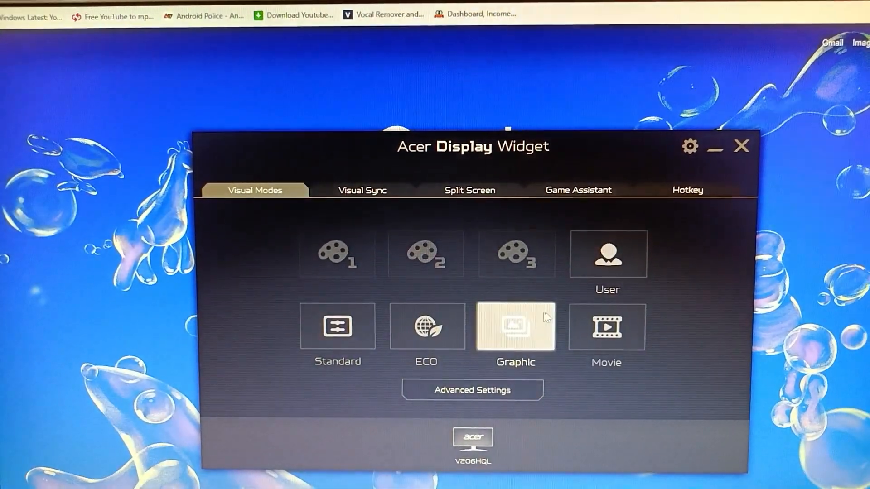
pyautogui.click(471, 390)
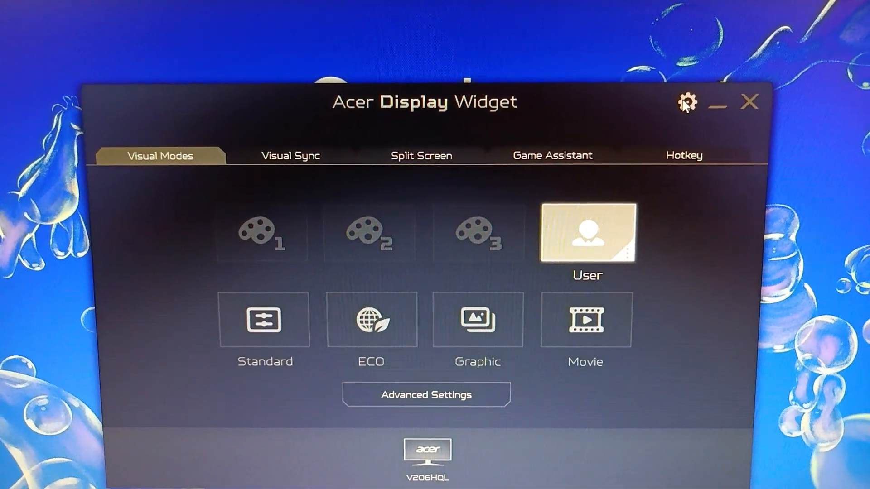
# Step: Review the widget's System Preference and Information panel, then close it
pyautogui.click(687, 103)
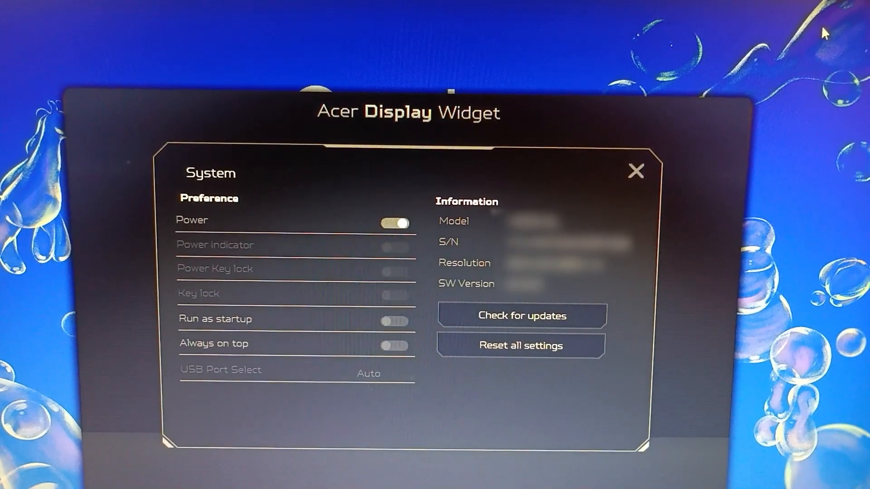
pyautogui.click(635, 171)
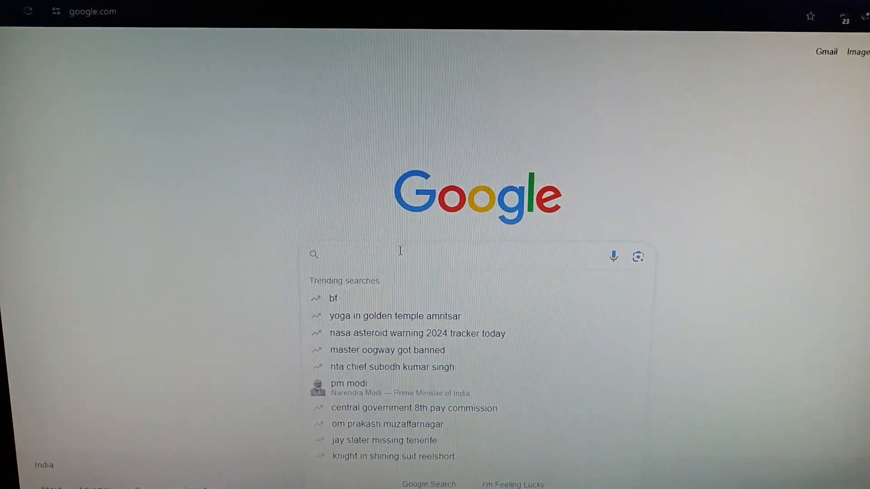
# Step: Type 'acer display widget' into the Google search box
pyautogui.write('acer di')
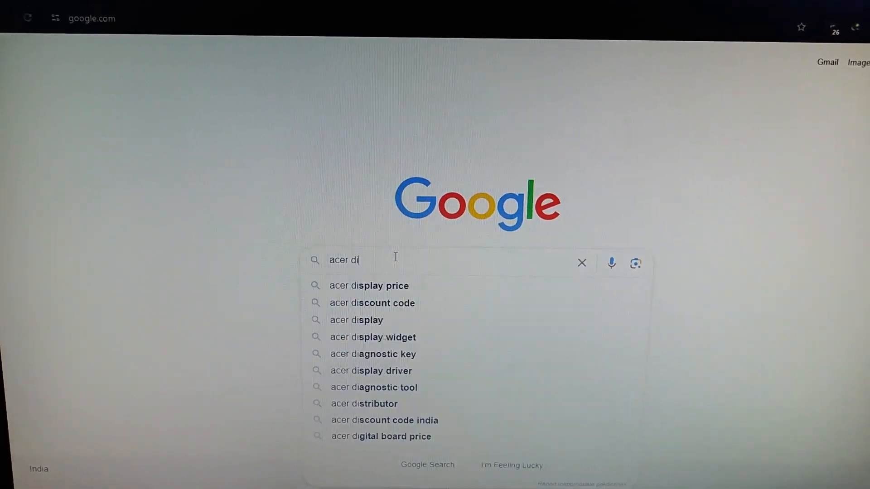
pyautogui.write('splay')
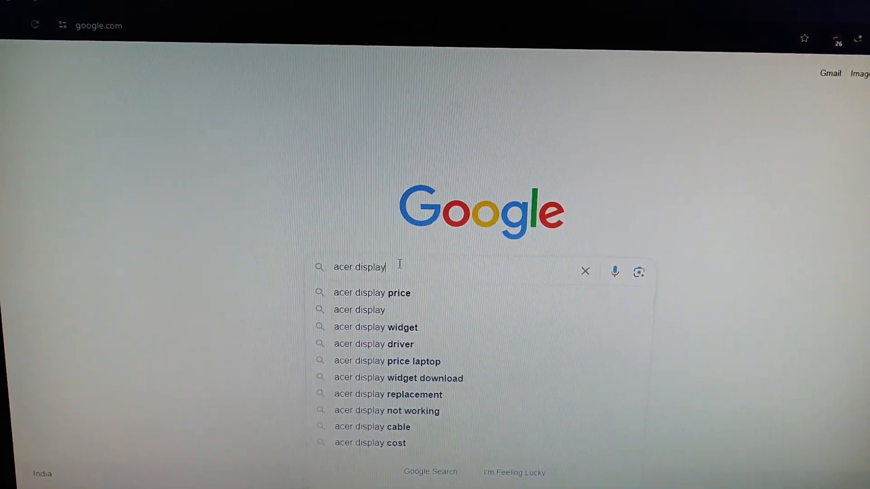
pyautogui.write('wood')
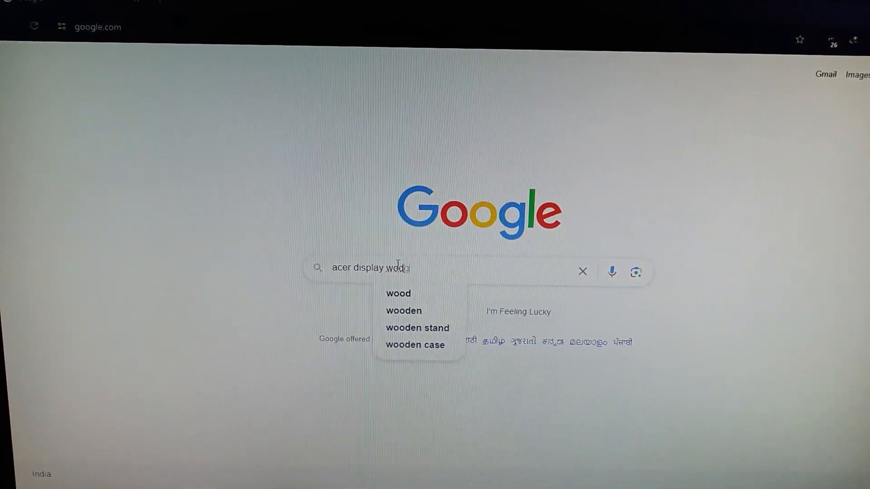
pyautogui.write('idget')
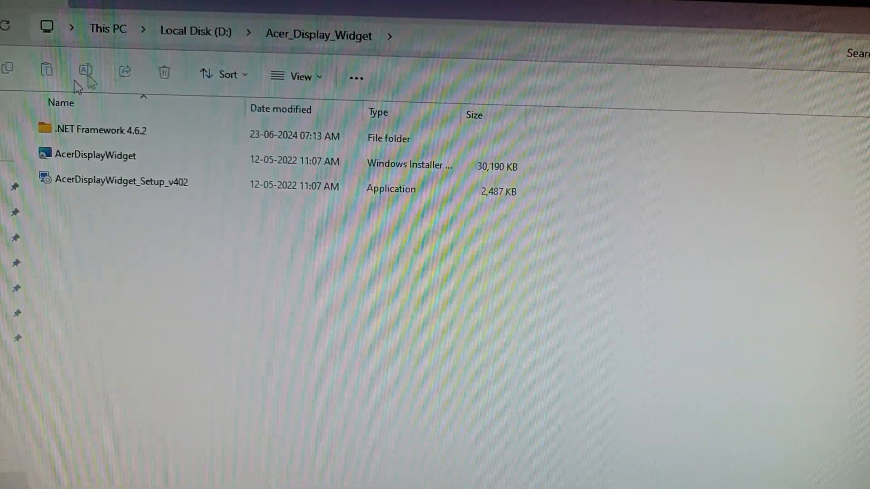
# Step: Run AcerDisplayWidget_Setup_v402 to open the Setup Wizard's welcome page
pyautogui.click(119, 181)
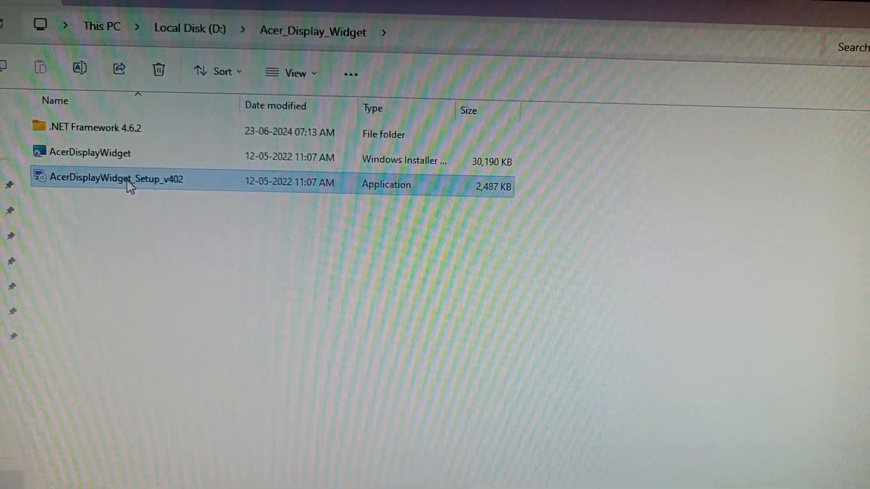
pyautogui.doubleClick(117, 179)
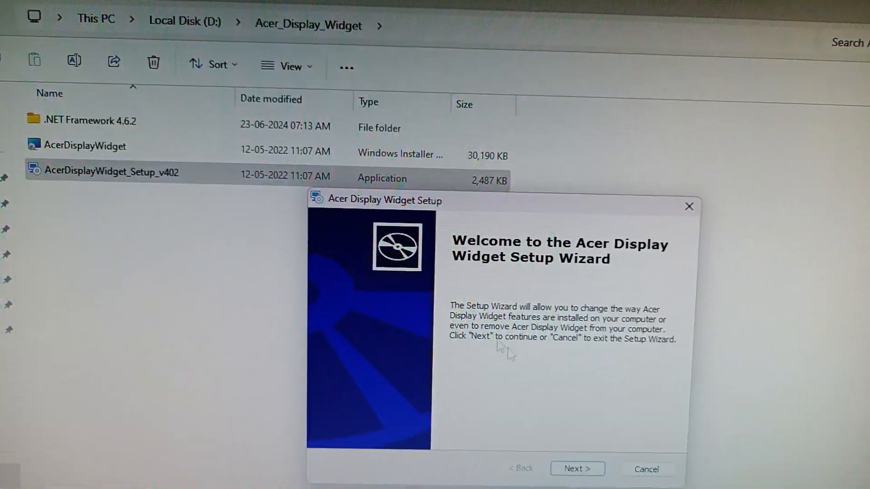